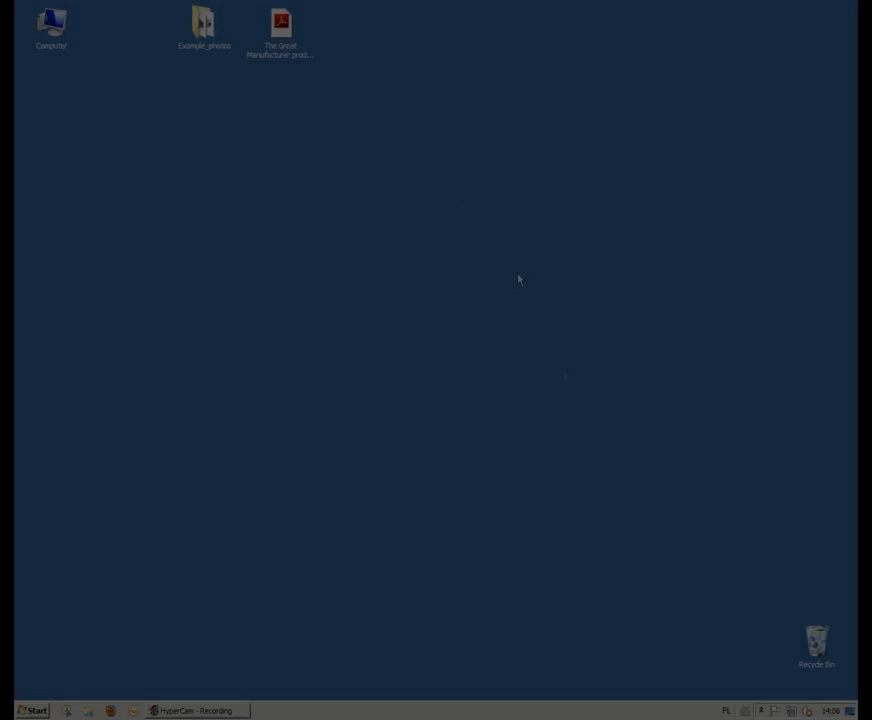
View The Great Manufacturer product catalogue PDF and bring up the Firefox start page.
double_click(280, 30)
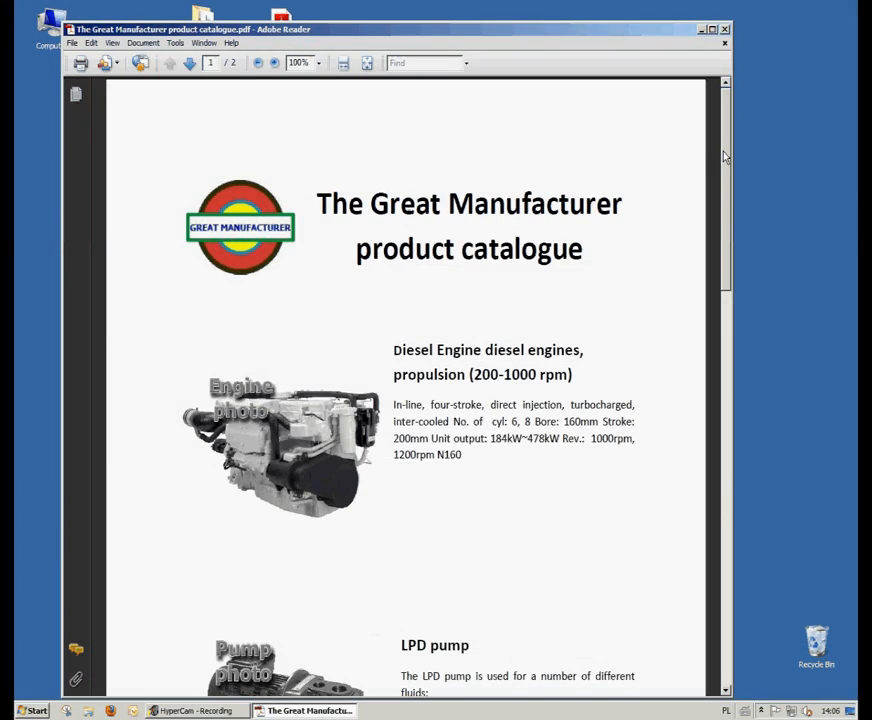
scroll(down, 3)
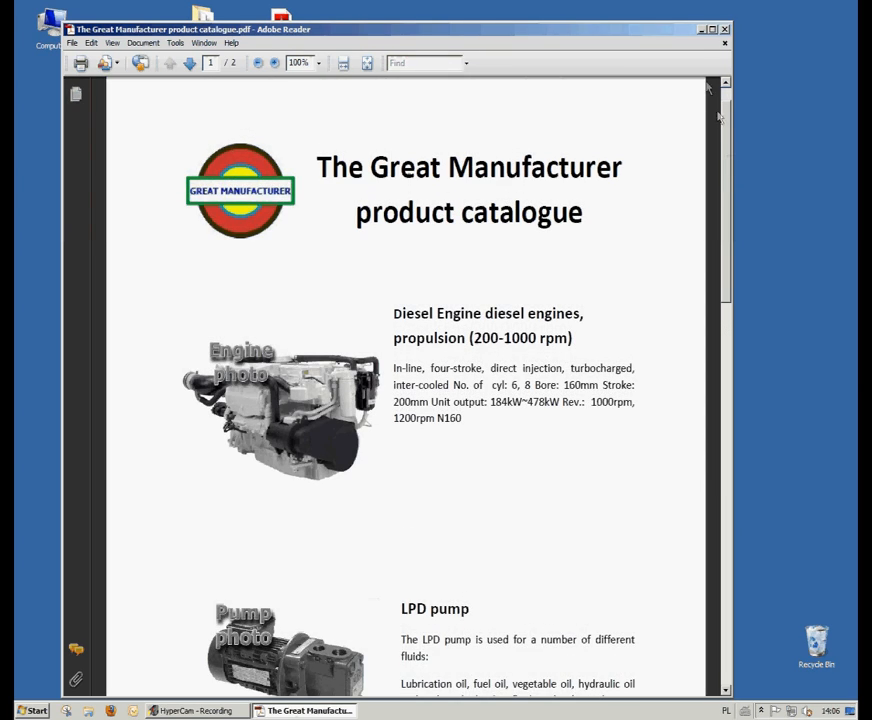
click(708, 30)
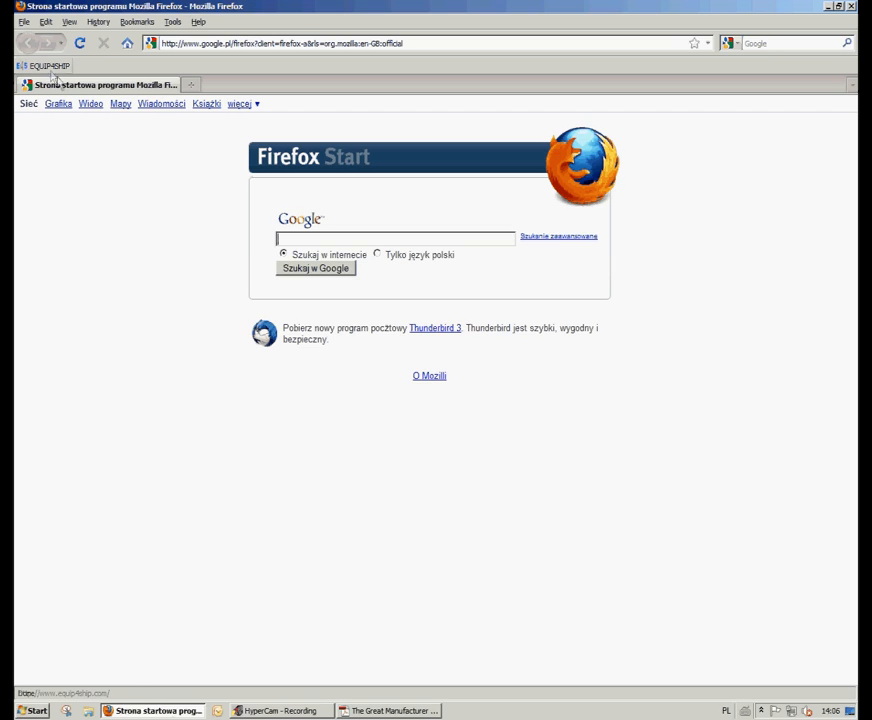
click(44, 66)
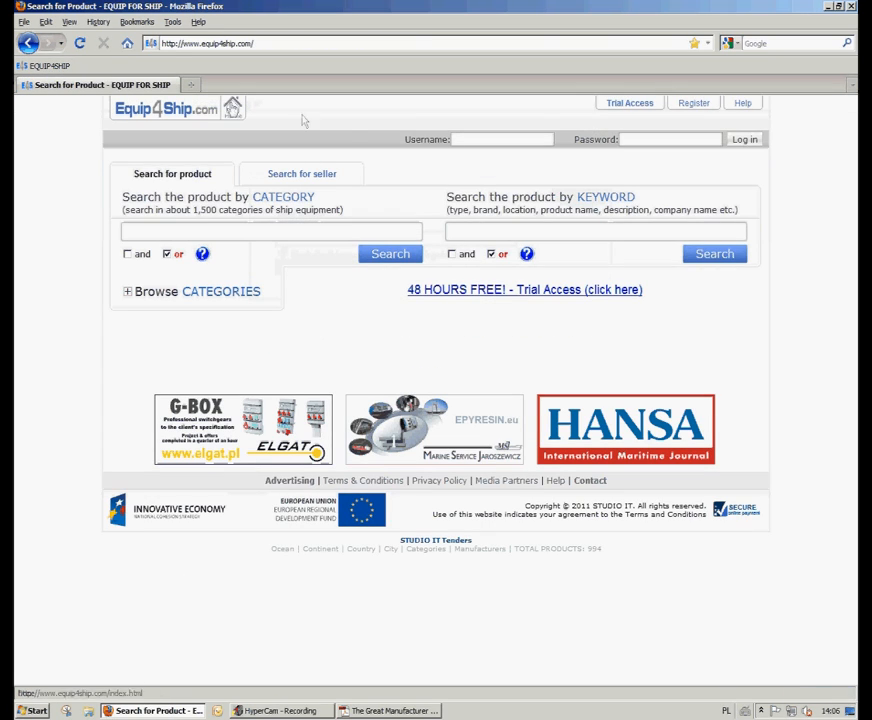
text(johnmarino)
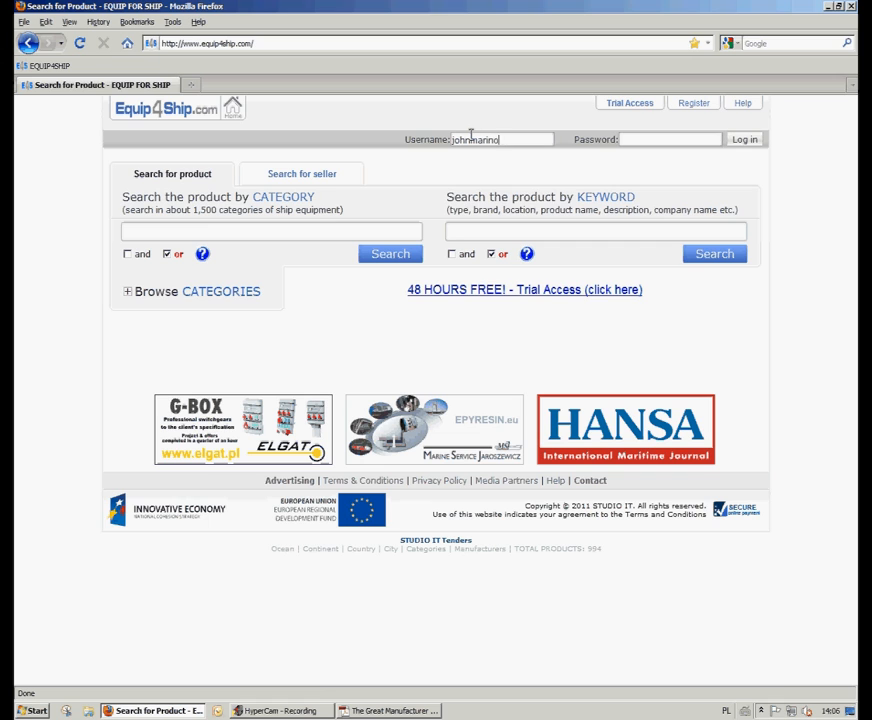
click(744, 140)
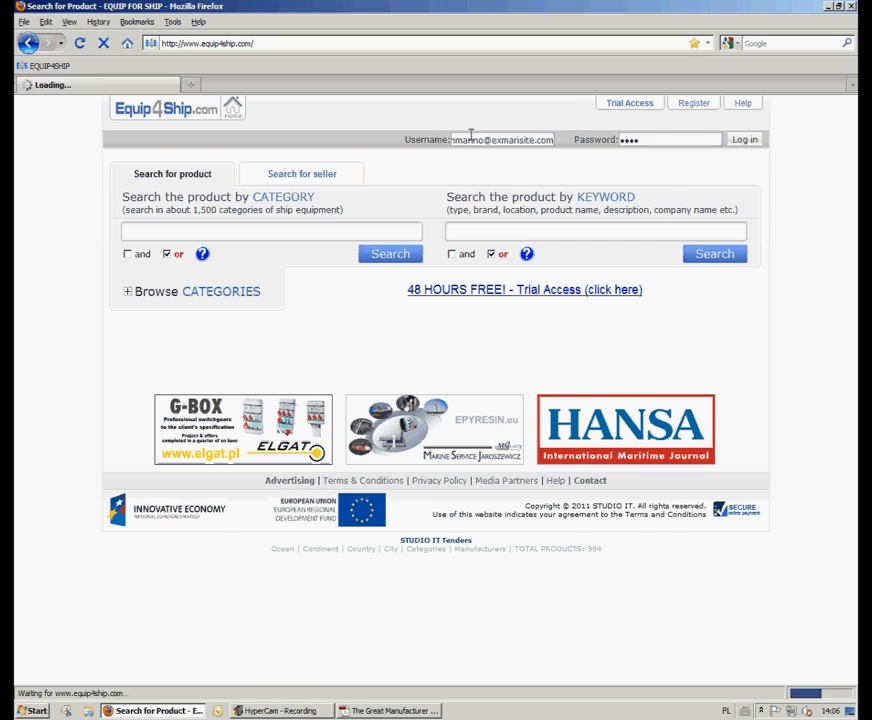
click(744, 140)
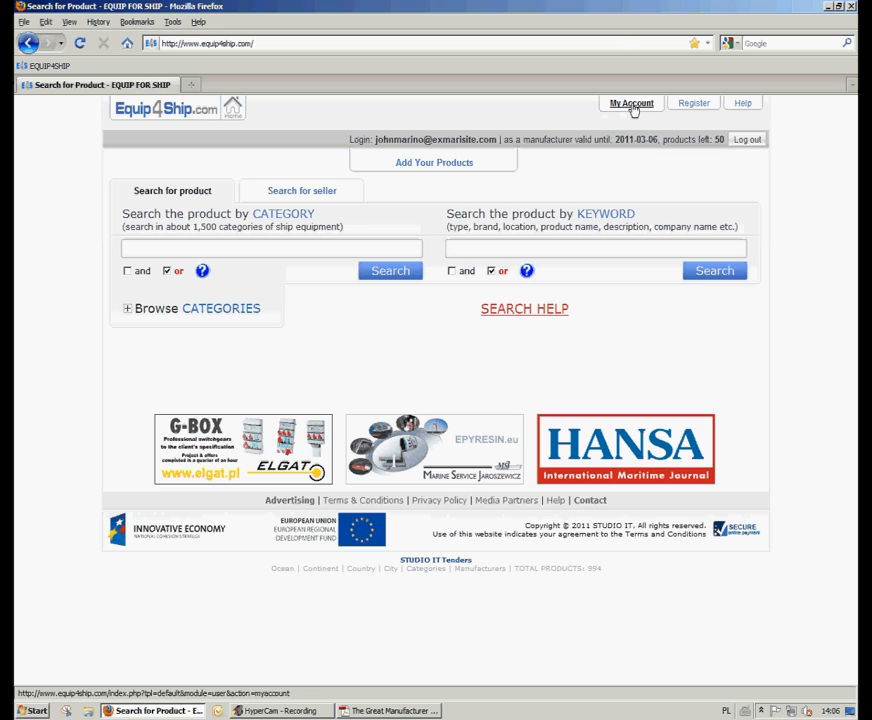
Start adding a new product via Add Your Products.
click(432, 162)
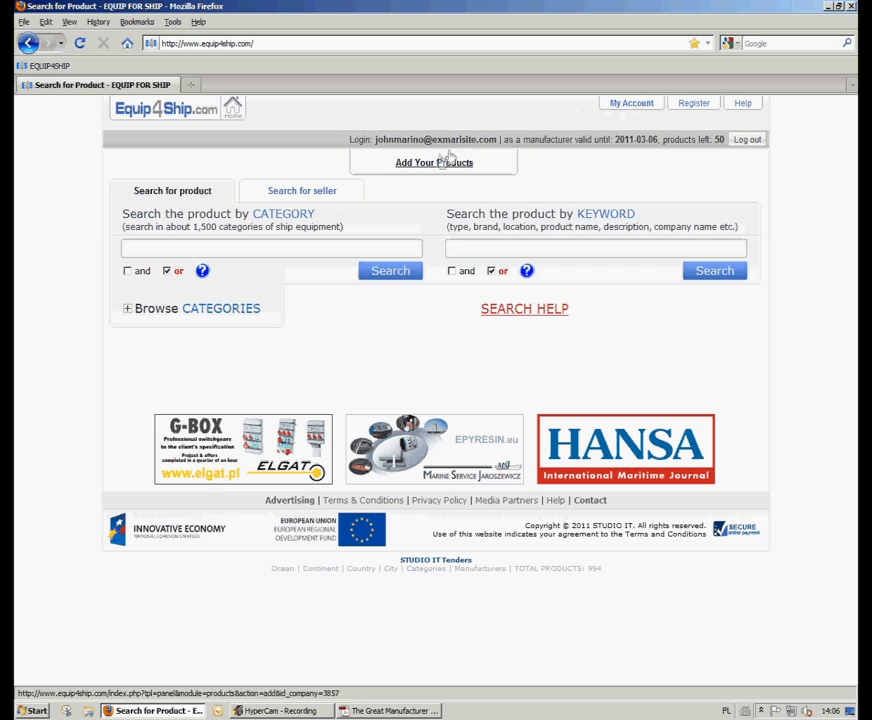
click(434, 162)
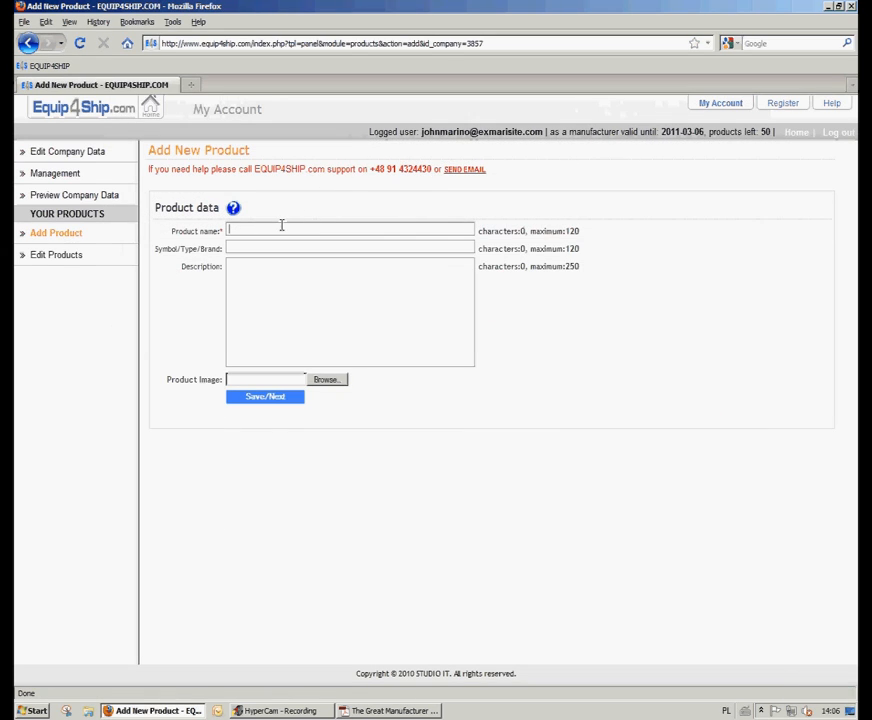
Name the product Diesel engine with brand The great manufacturer.
text(De)
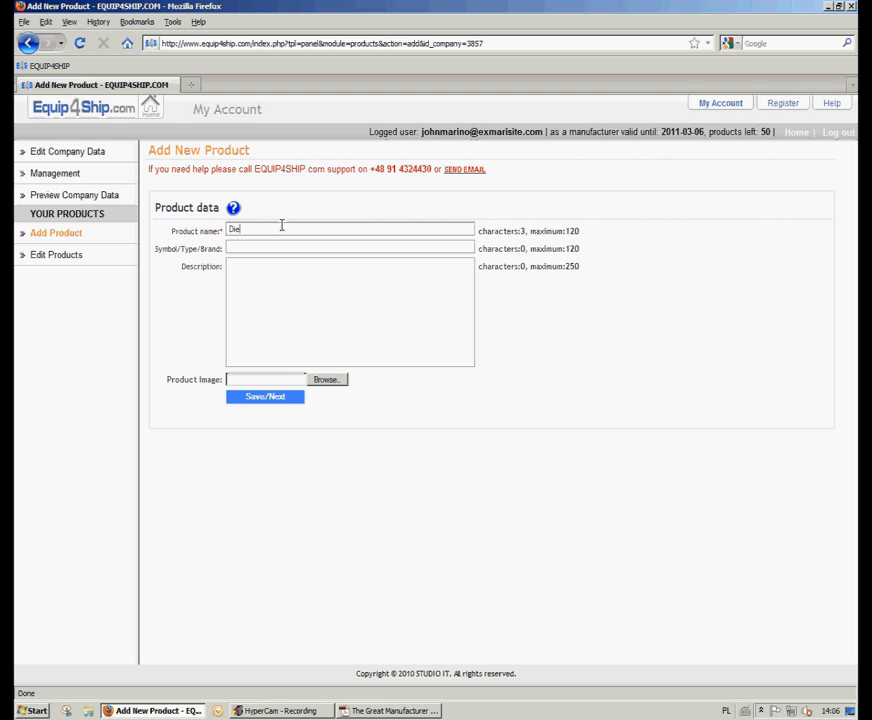
text(Diesel engine)
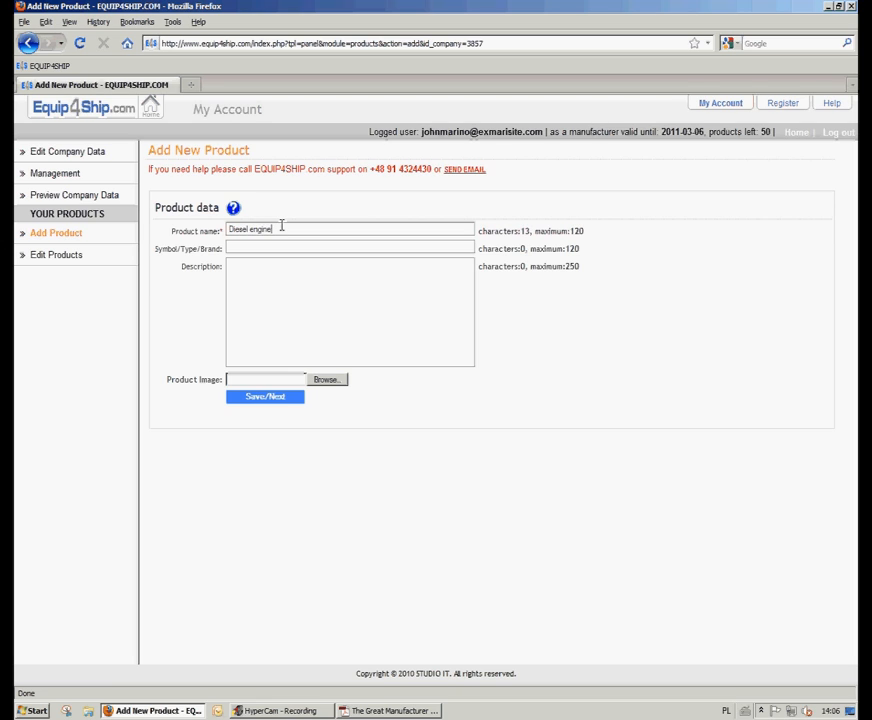
text(The)
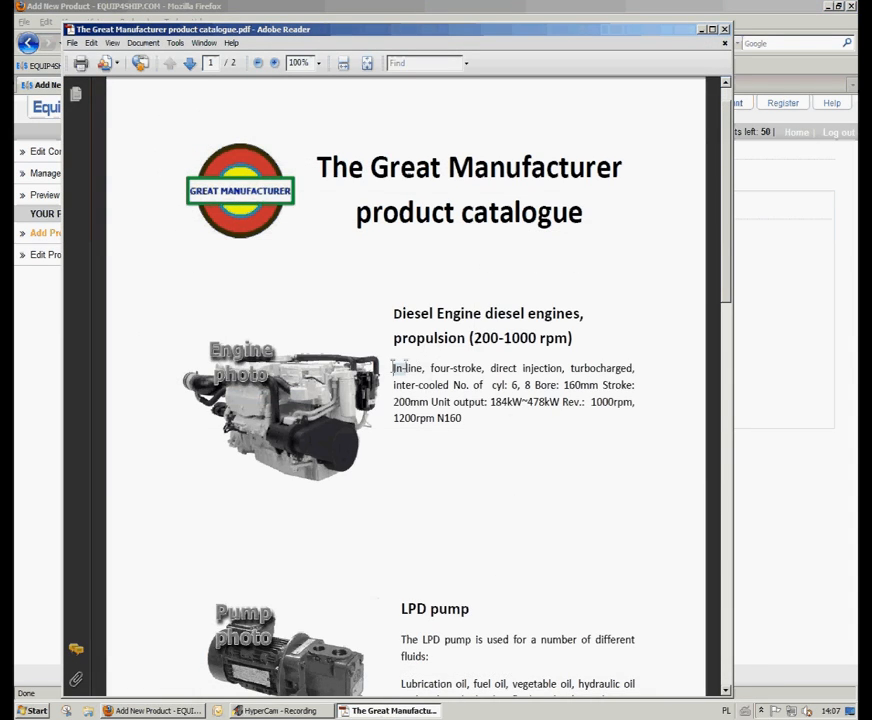
Paste the catalogue's in-line, four-stroke, turbocharged engine text as the description.
drag(396, 368, 462, 418)
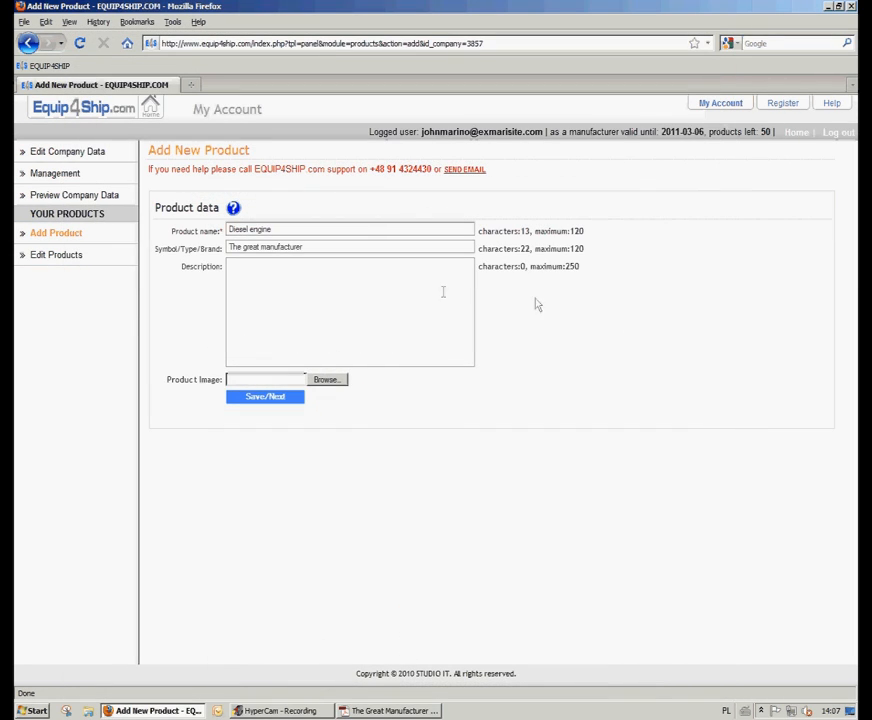
text(In-line, four-stroke, direct injection, turbocharged, inter-cooled No. of cyl: 6, 8 Bore: 160mm Stroke: 200mm Unit output: 184kW-478kW Rev.: 1000rpm, 1200rpm N160)
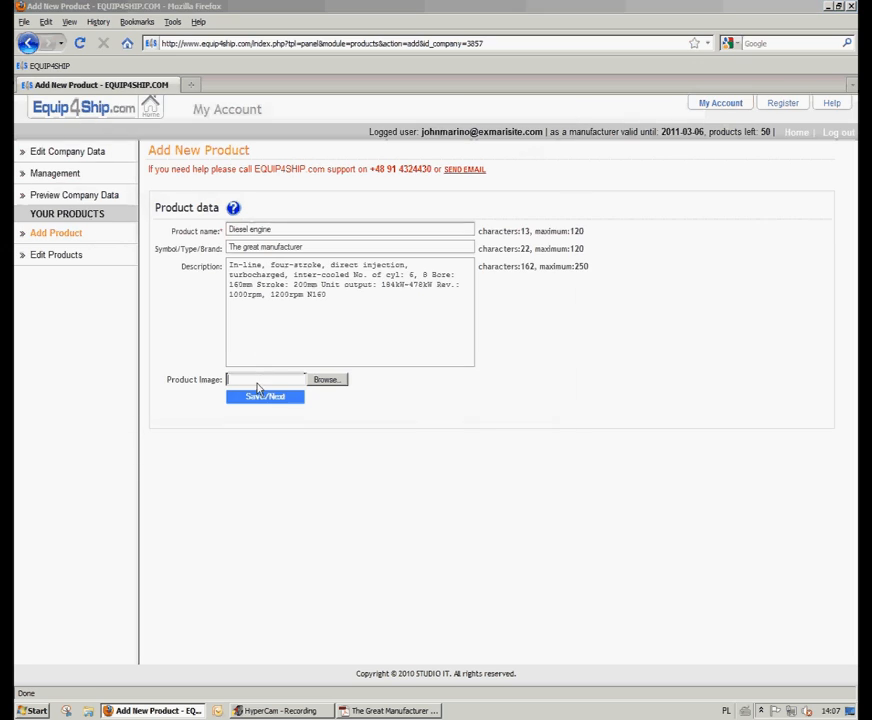
Attach Engine_photo.jpg to the product and save its data to continue to categories.
click(326, 380)
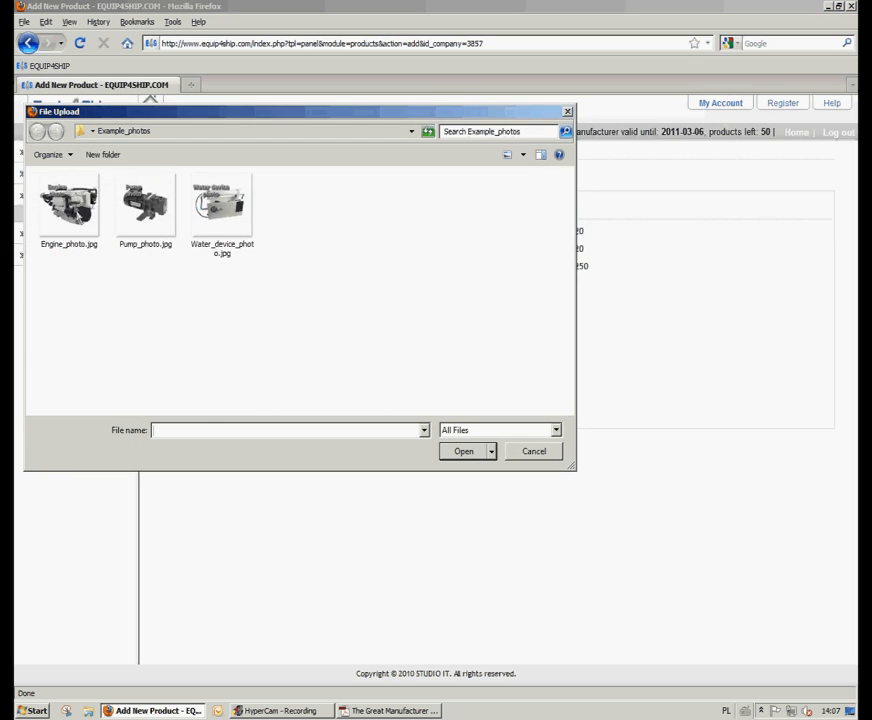
click(68, 204)
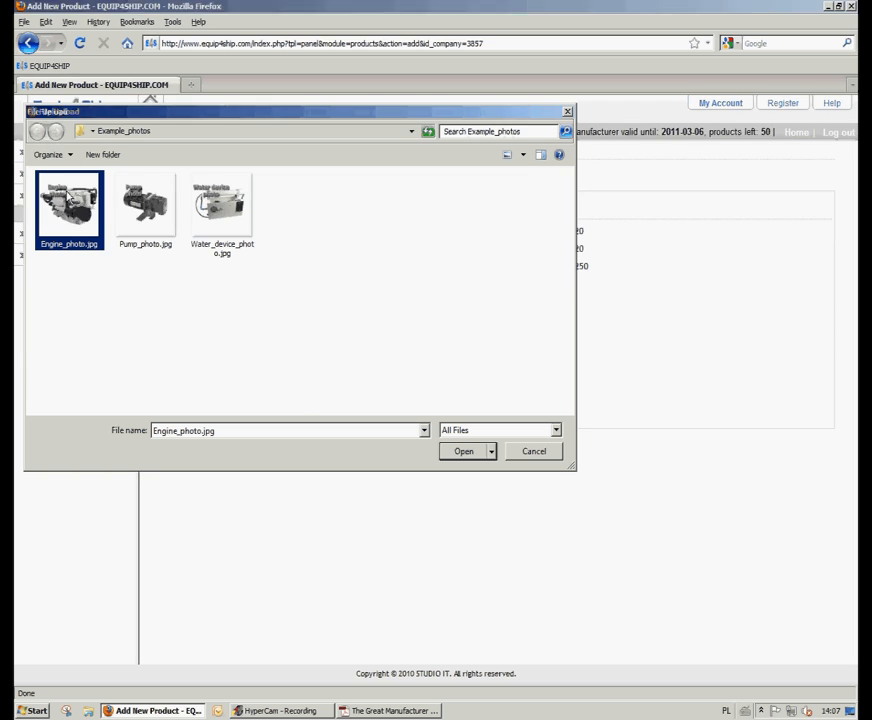
click(462, 452)
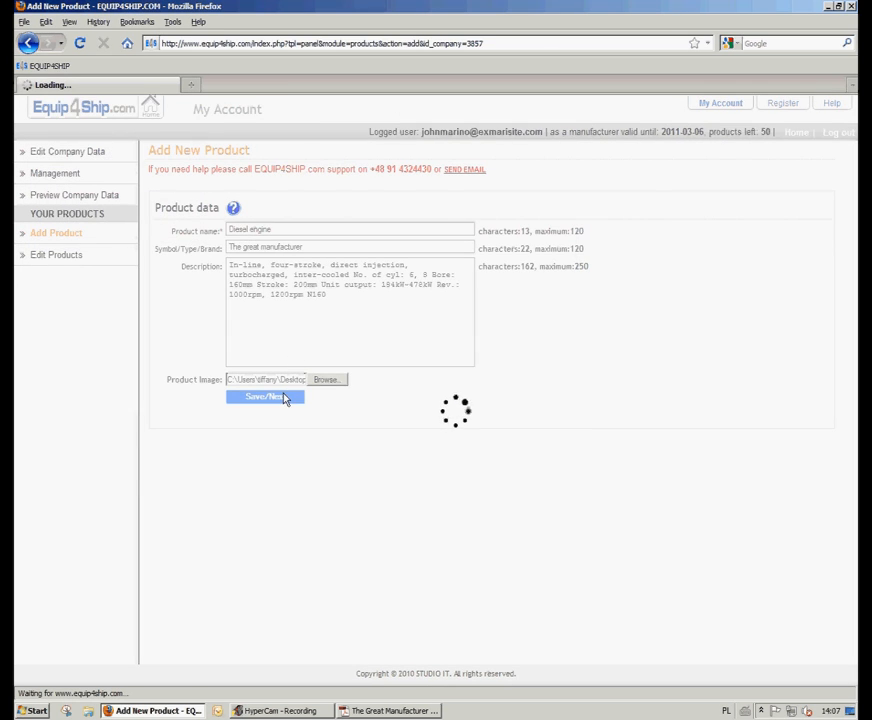
click(264, 396)
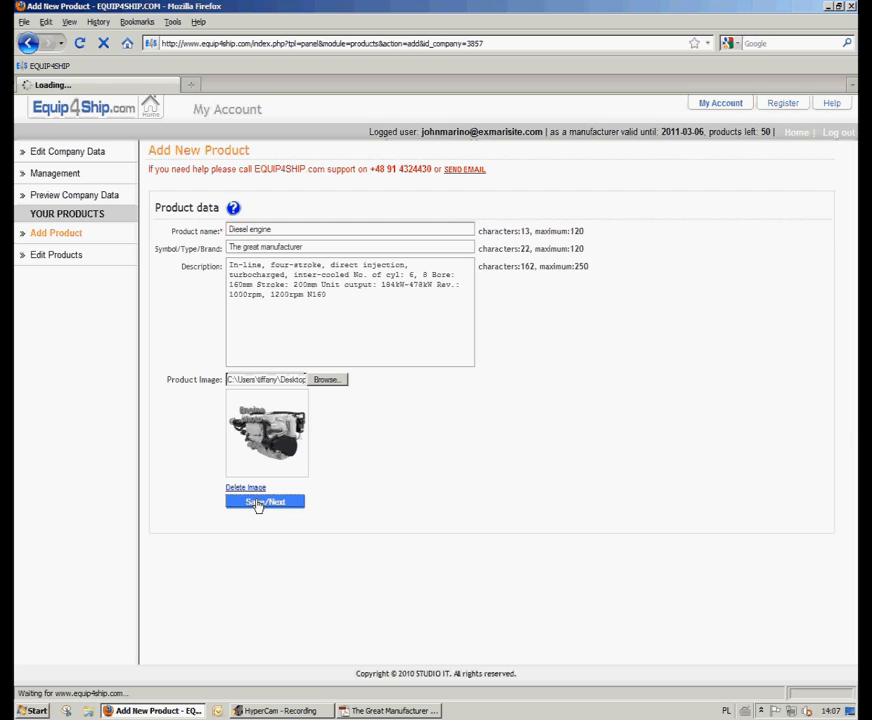
Assign the diesel engines, auxiliary (200-1000 rpm) category and save the Diesel engine.
click(264, 500)
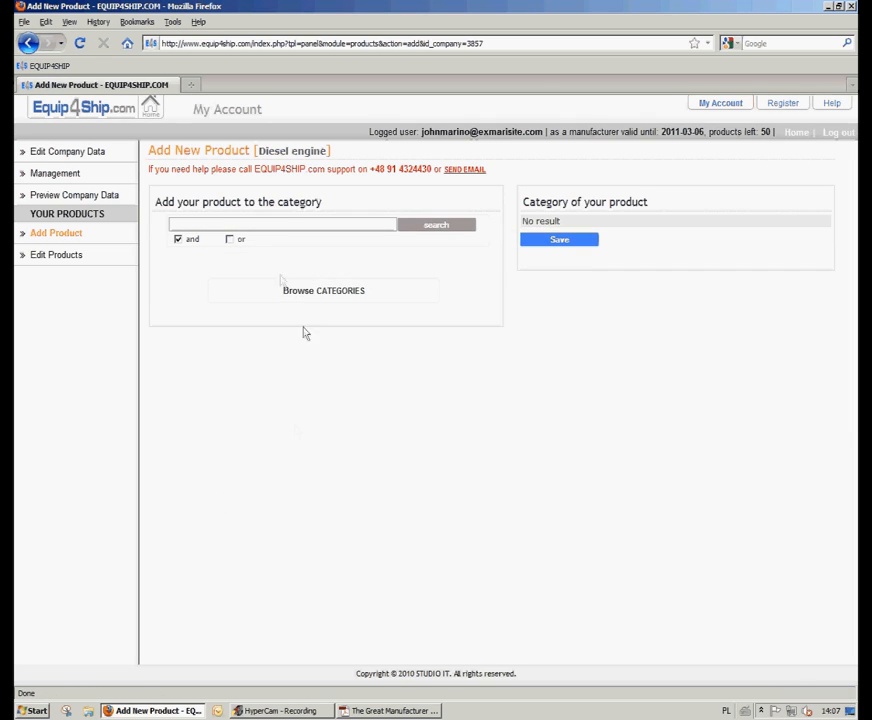
text(engine)
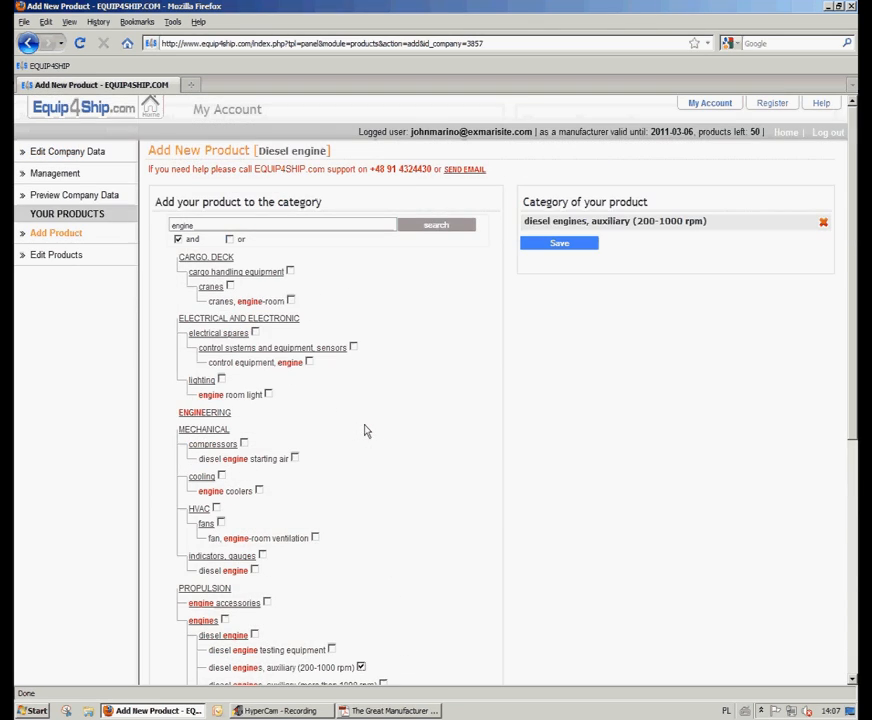
click(560, 244)
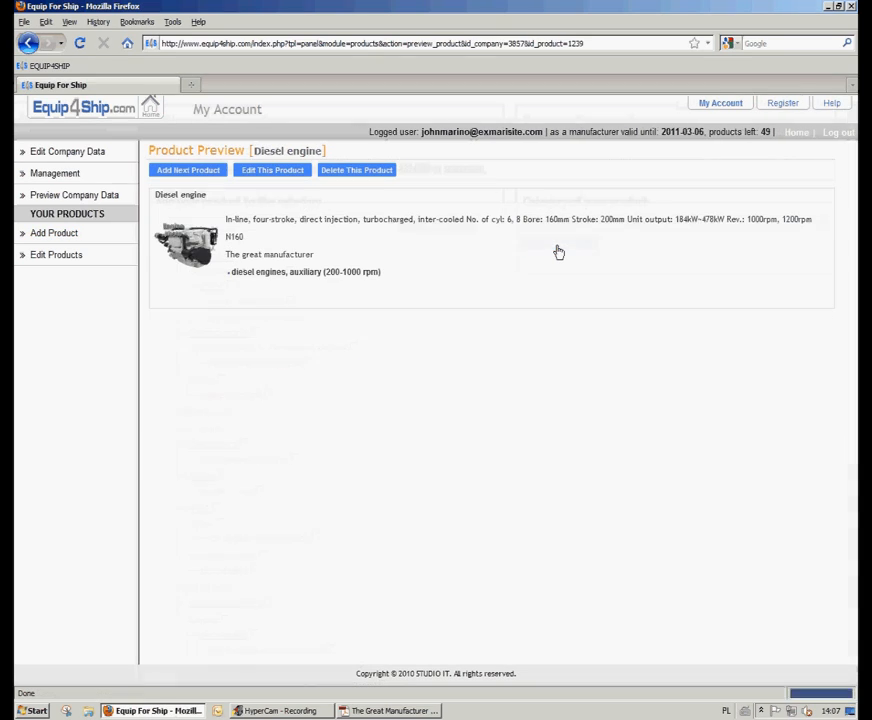
Add another product named Pump with brand The great manufacturer.
click(188, 168)
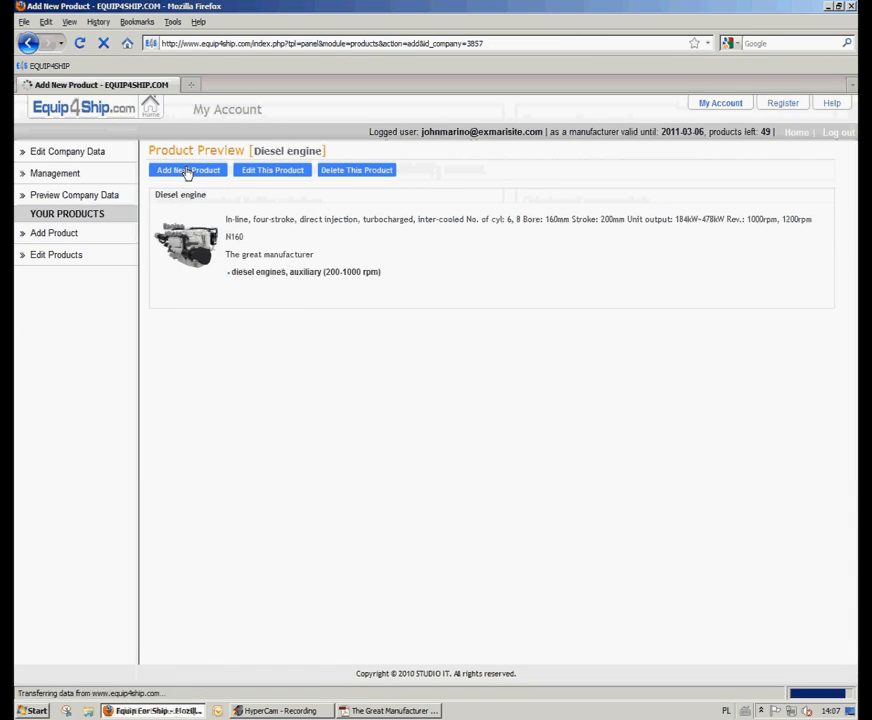
click(188, 168)
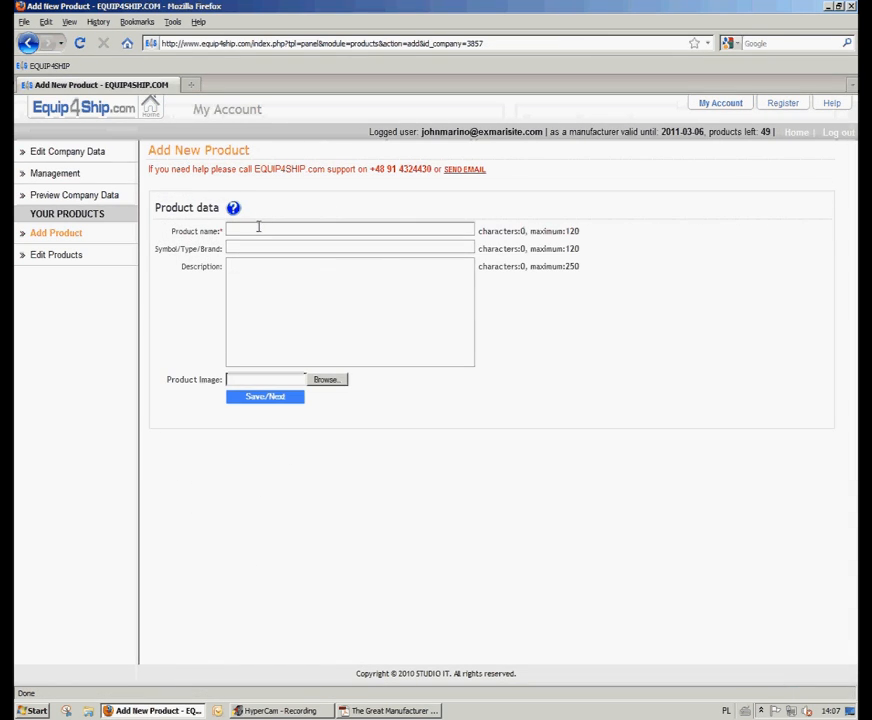
text(Pump)
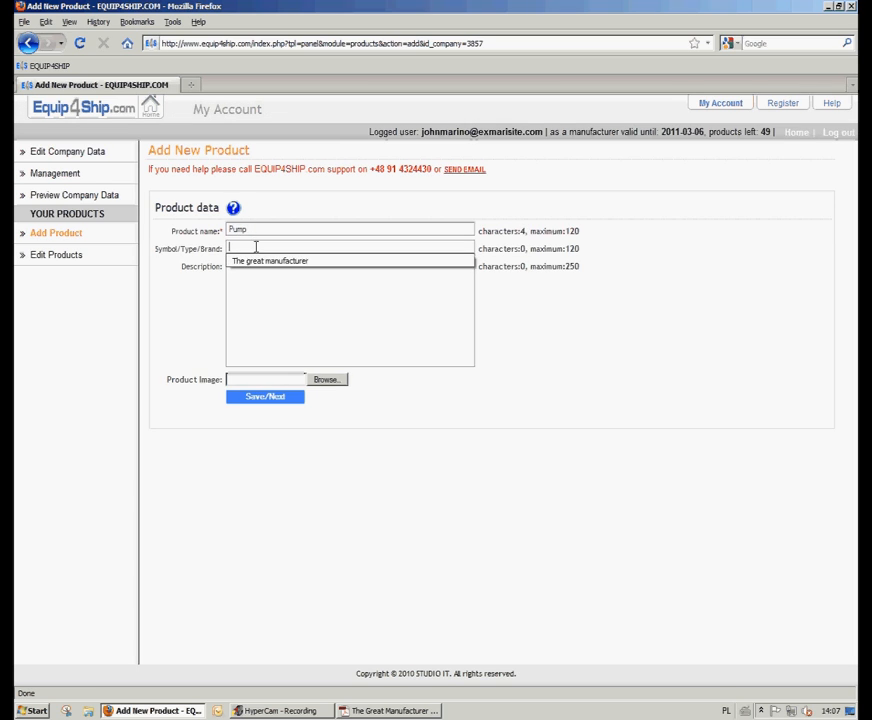
click(268, 248)
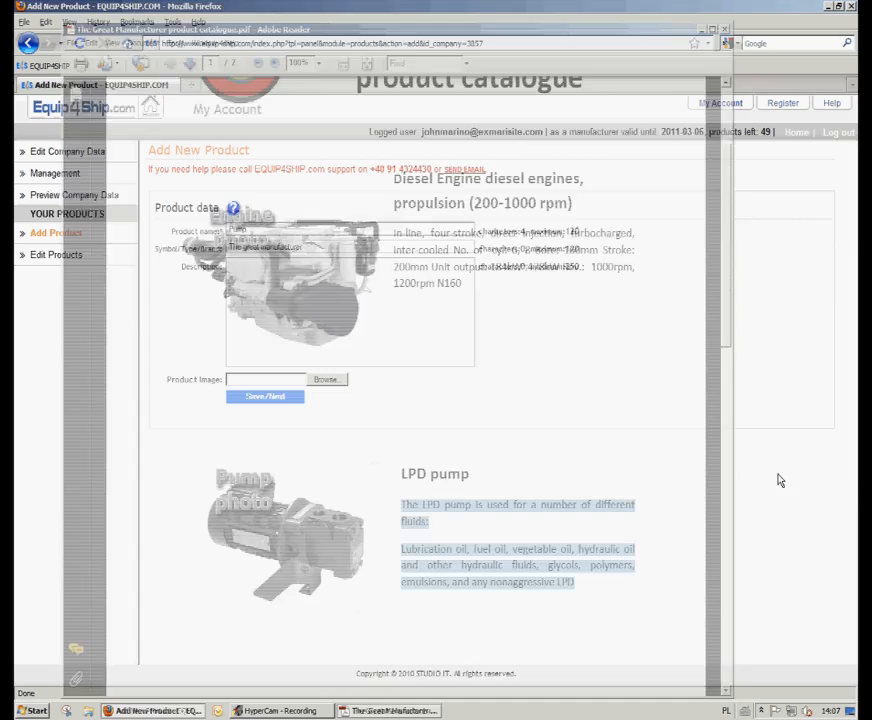
Attach Pump_photo.jpg and save the pump product details.
click(326, 380)
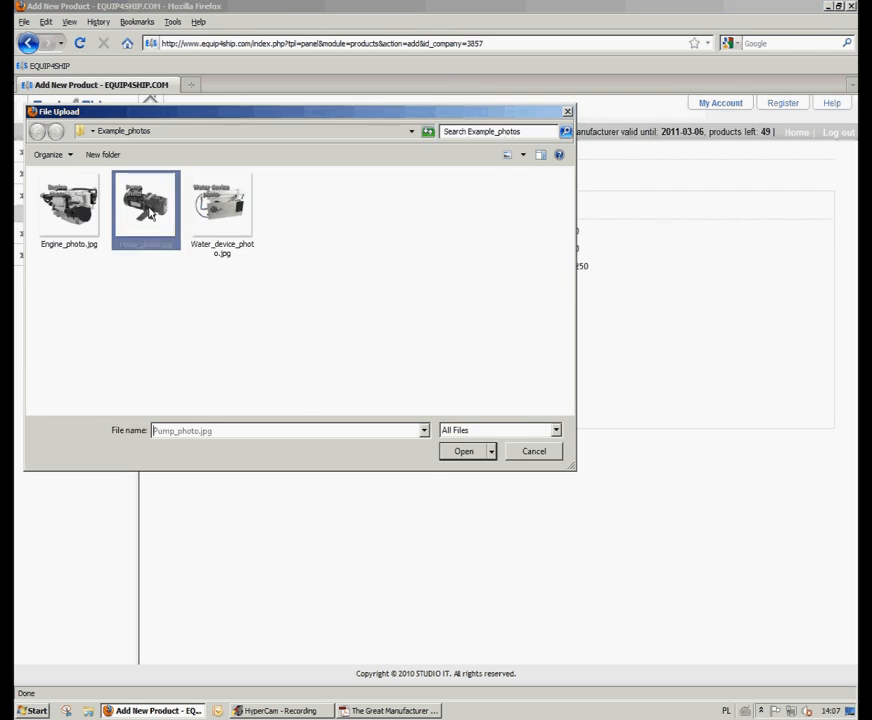
click(462, 452)
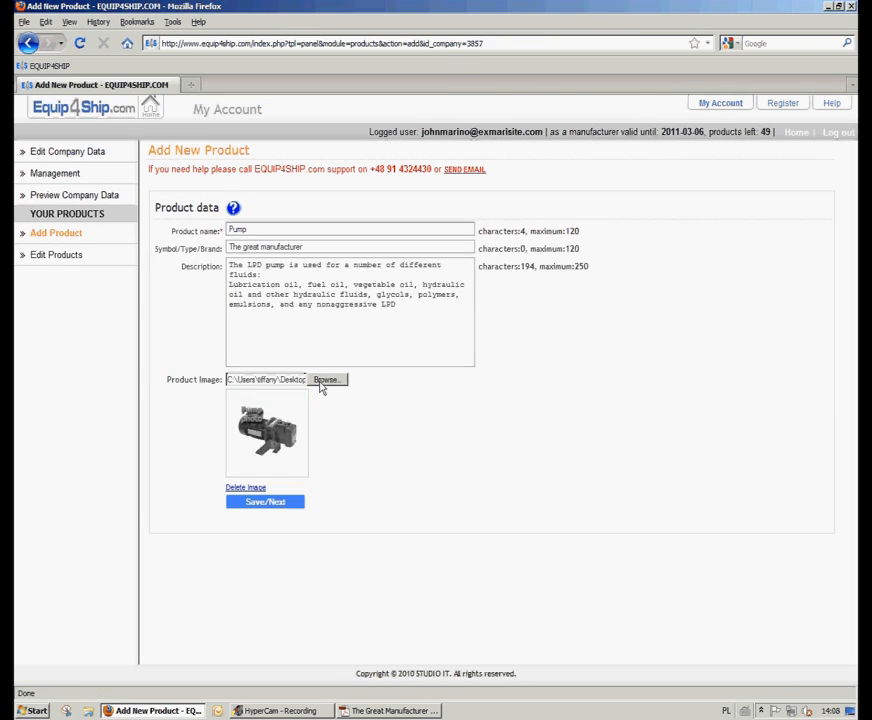
click(264, 500)
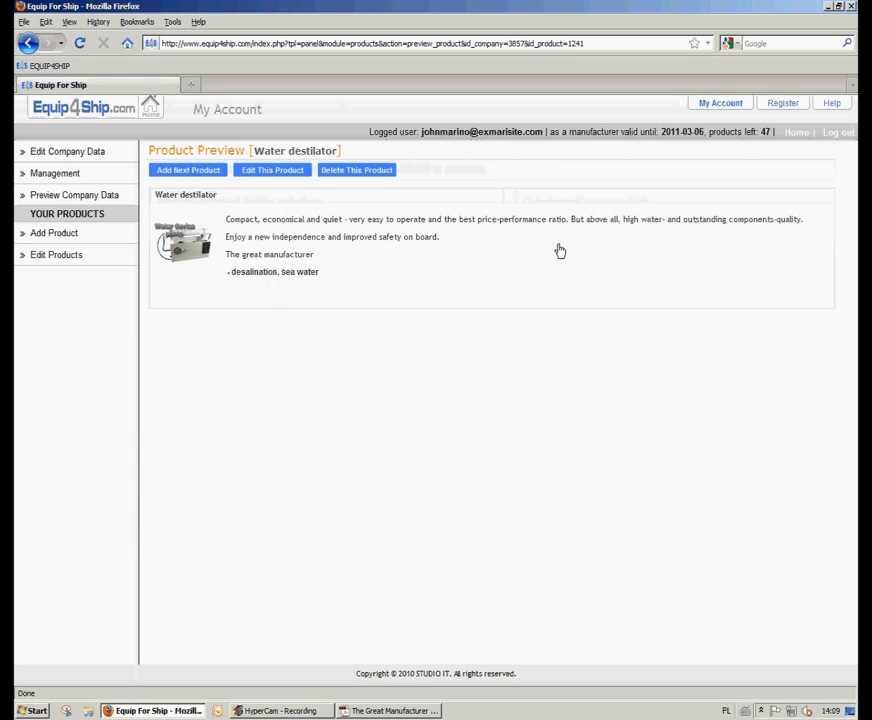
mouse_move(300, 216)
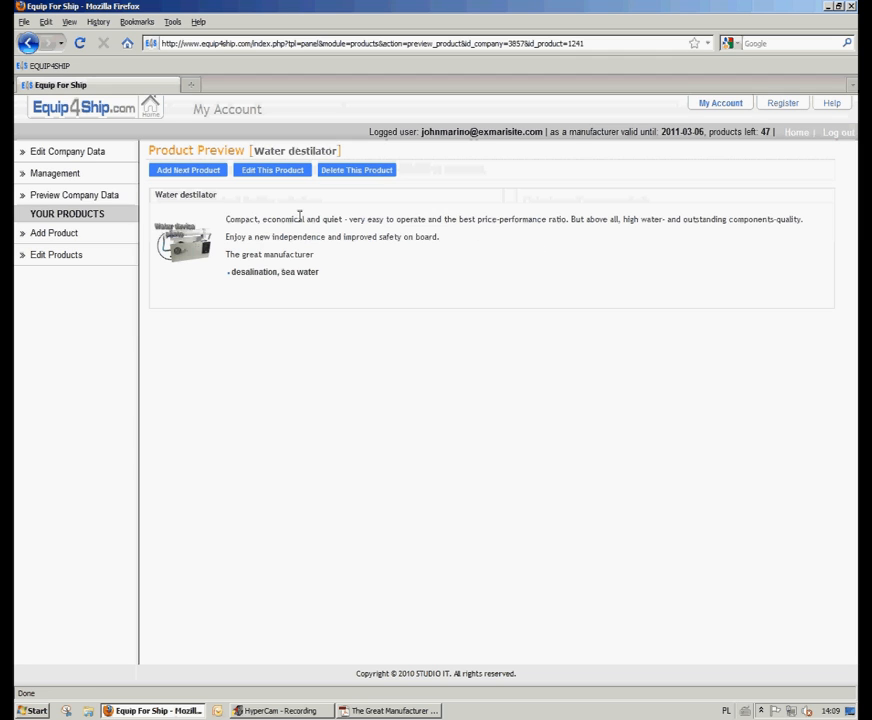
View the public company catalogue listing Diesel engine, Pump and Water destillator.
click(74, 196)
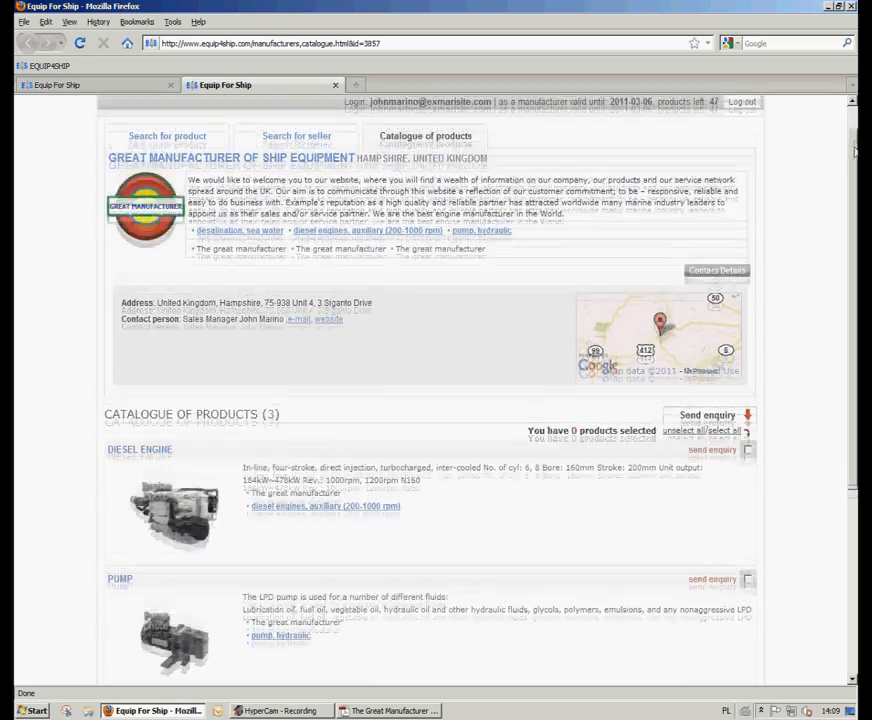
scroll(down, 3)
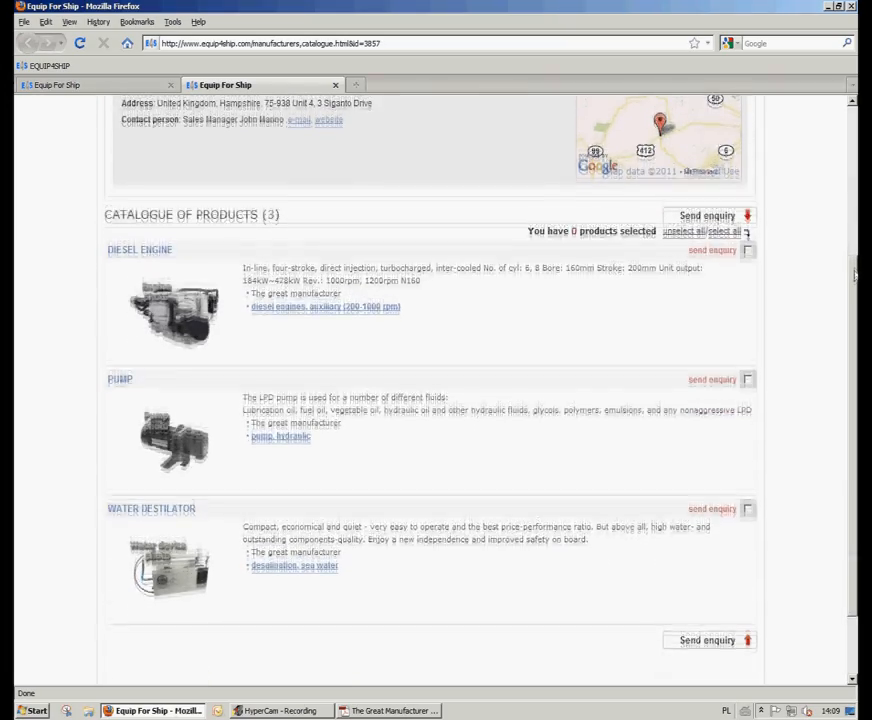